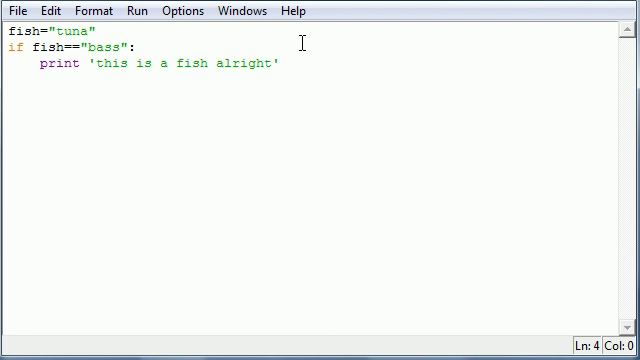
Step: Change the if-branch message to 'this is a bass alright' and begin an else branch
text(else:)
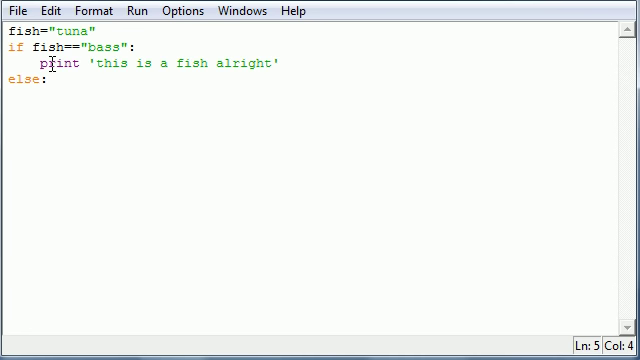
text(bass)
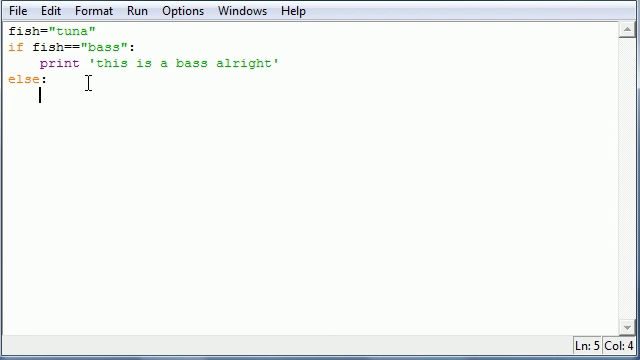
Step: Make the else branch print 'I dont know what this is'
text(print 'I dont know what this is')
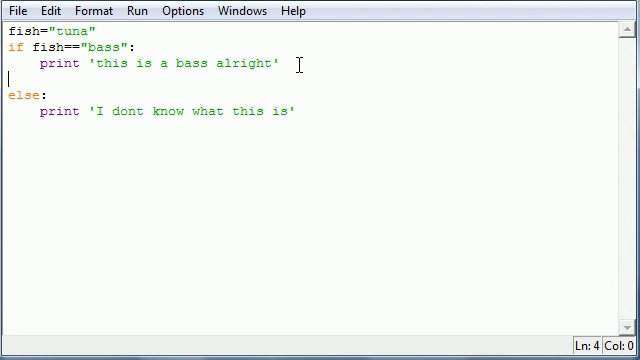
Step: Add the elif condition fish=="slamon":
text(elif)
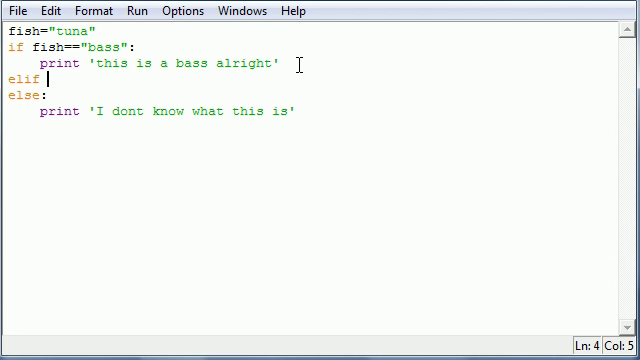
text(fish)
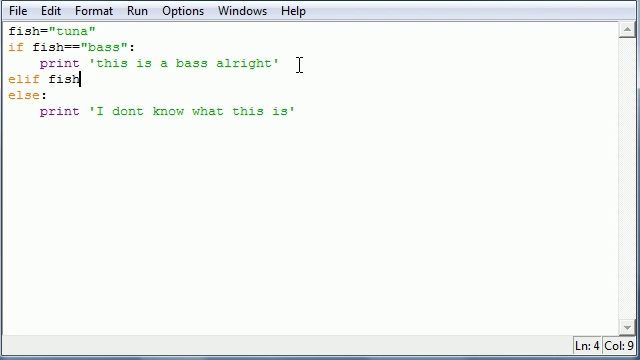
text(=="sl")
text(print)
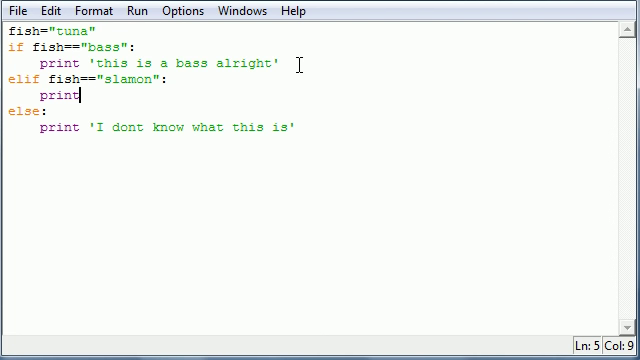
Step: Make the slamon branch print "I hope i dont get SLAMonilla poissnin"
text("I hope i dont ")
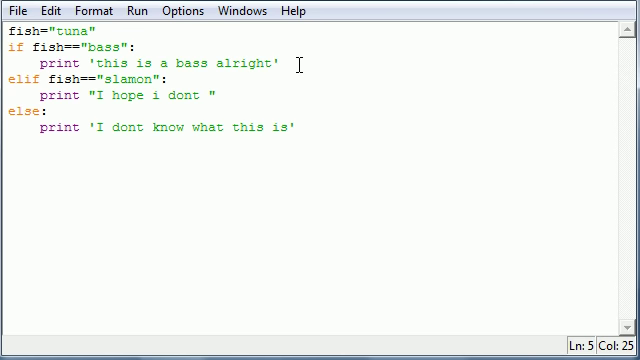
text(get SLAMonilla poissnin)
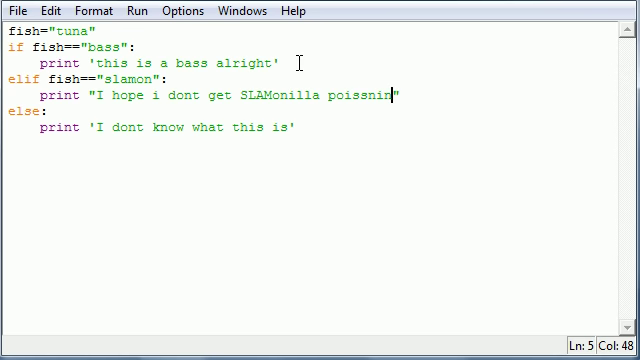
key(Return)
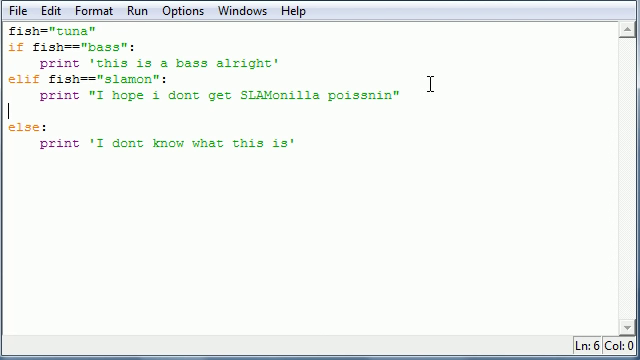
Step: Add an elif fish=="tuna" branch printing "easy there tuna boat"
text(elif fish=="")
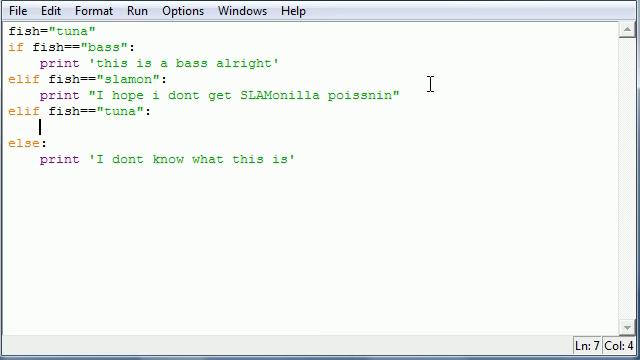
text(print "easy there tuna boat")
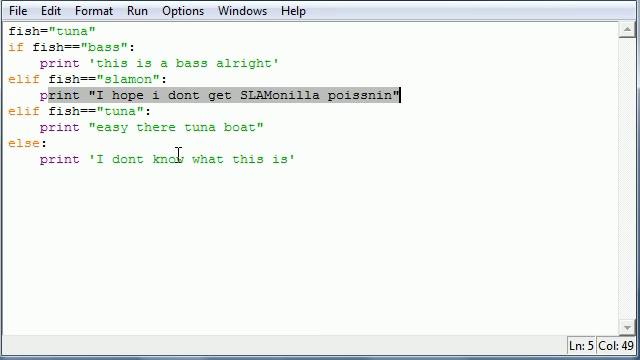
click(70, 124)
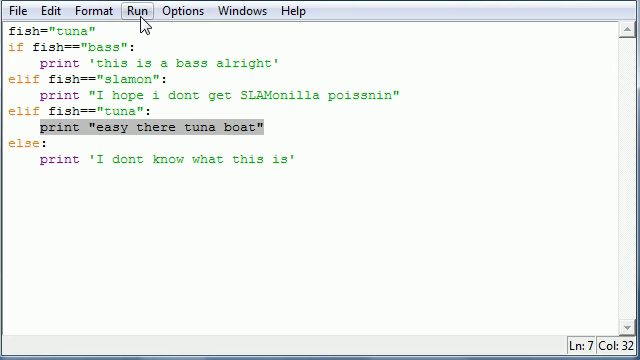
Step: Replace "tuna" with "trout" in the second elif condition
click(138, 12)
text(rout)
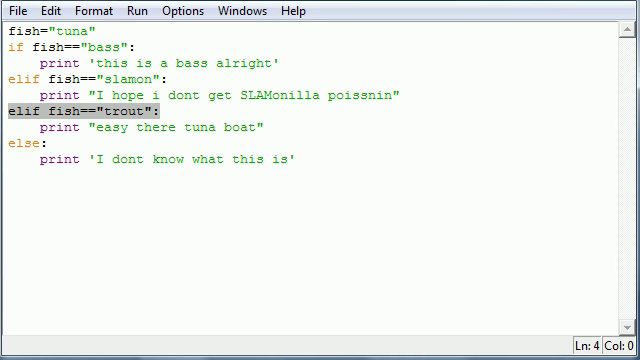
click(48, 144)
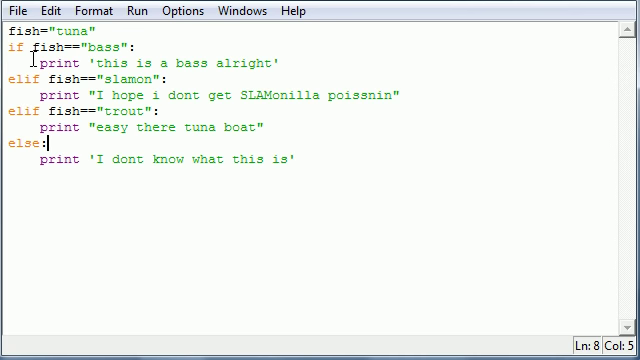